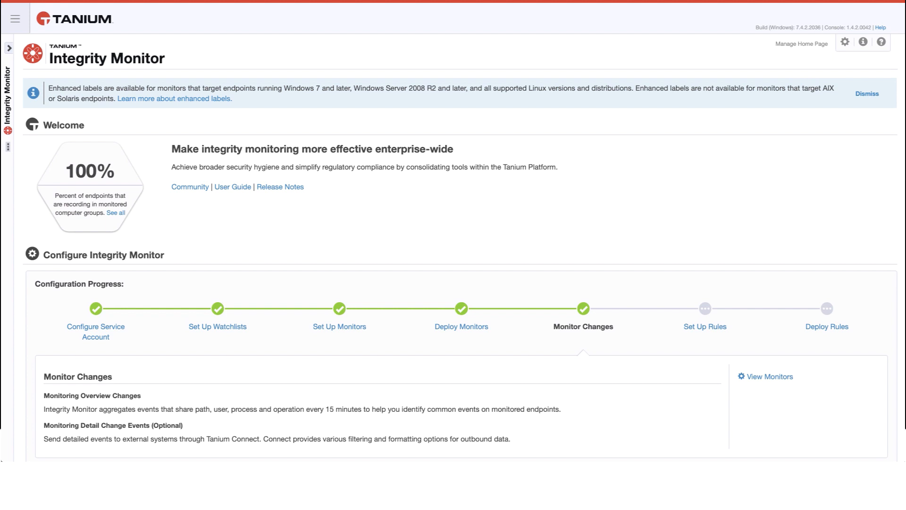
pyautogui.moveTo(823, 59)
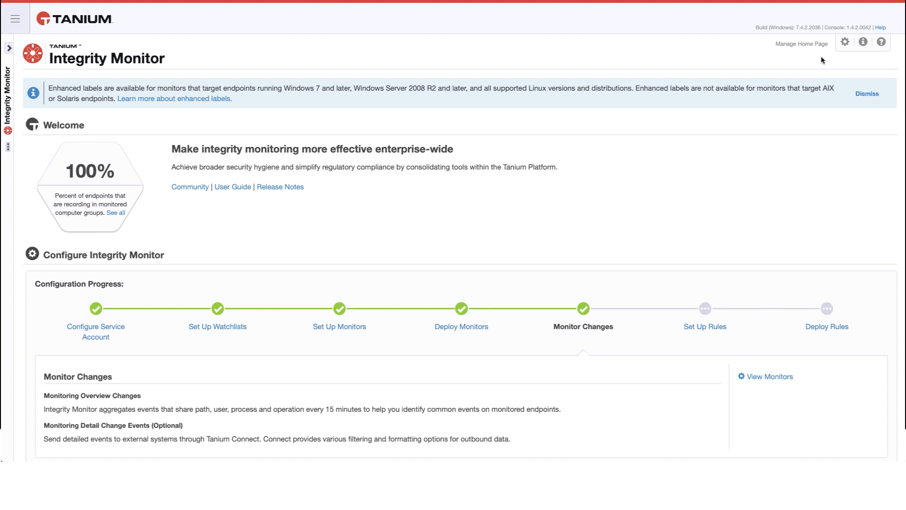
# Step: Go to Settings > Integrations, which lists no integrations yet
pyautogui.click(844, 42)
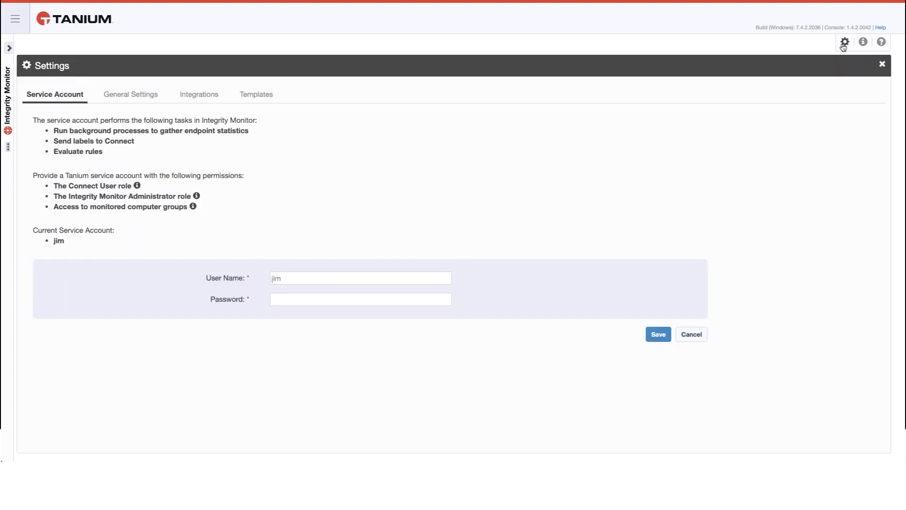
pyautogui.moveTo(266, 45)
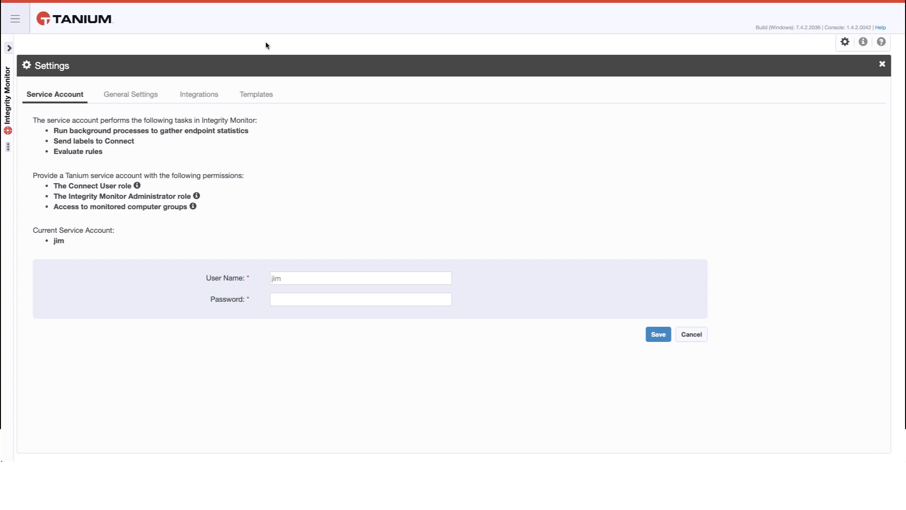
pyautogui.click(198, 94)
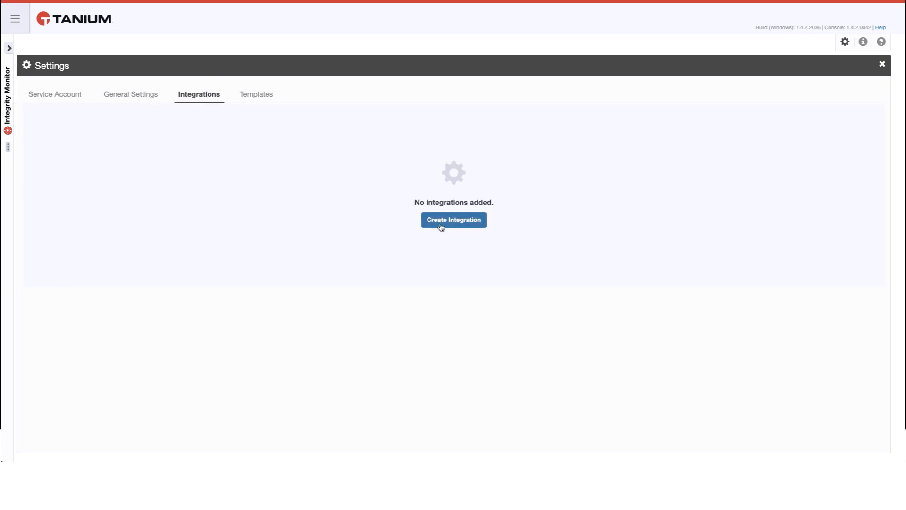
# Step: Start a new integration named 'ServiceNow Demo'
pyautogui.click(454, 220)
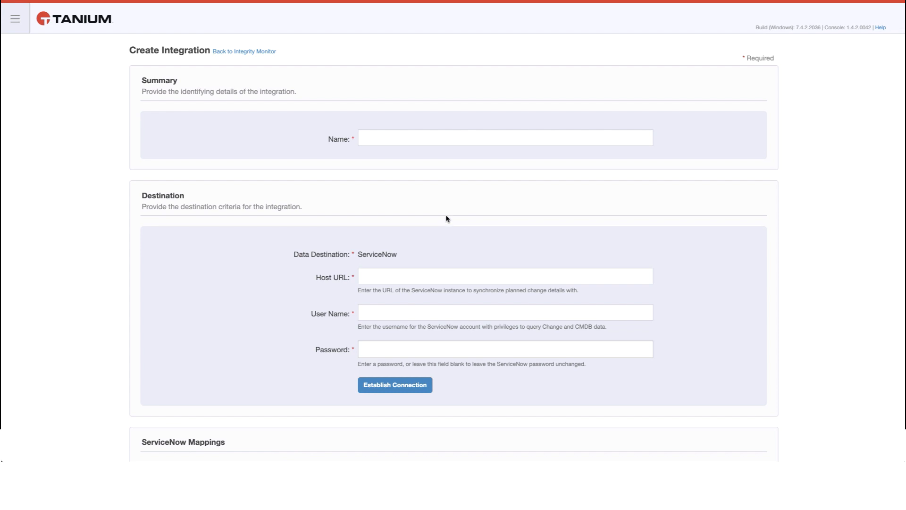
pyautogui.click(504, 138)
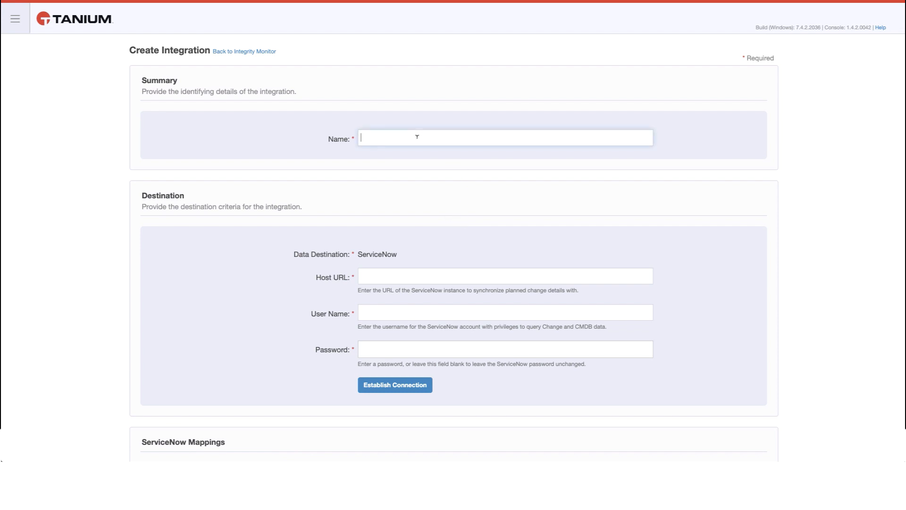
pyautogui.write('ServiceNow Demo')
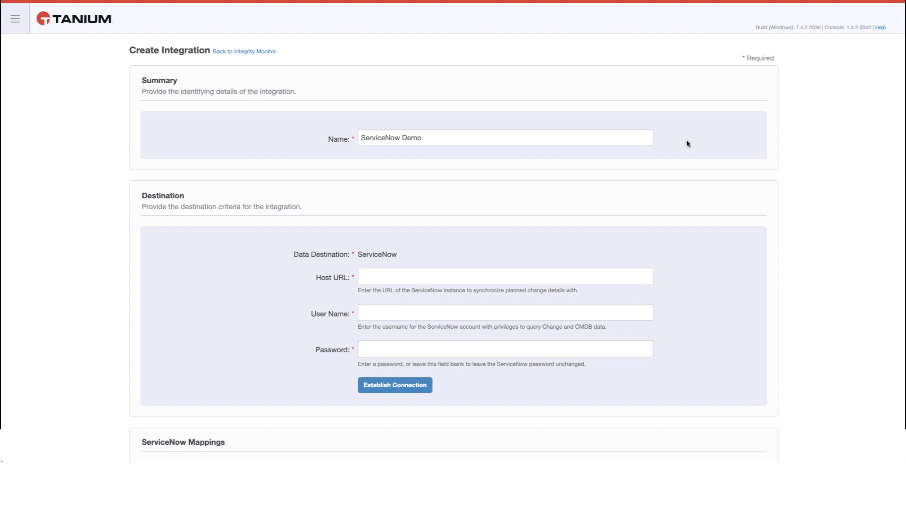
# Step: Enter the ServiceNow host URL, user name 'admin' and password, then establish the connection
pyautogui.click(506, 275)
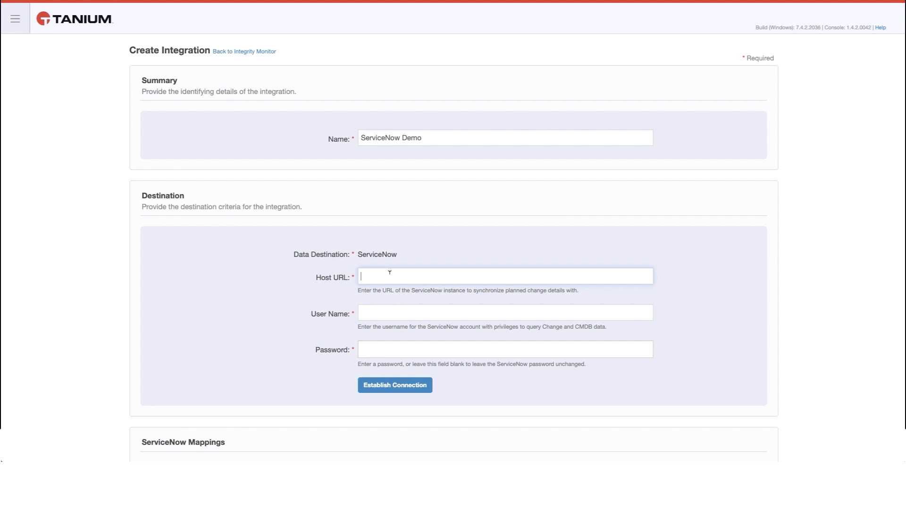
pyautogui.write('a')
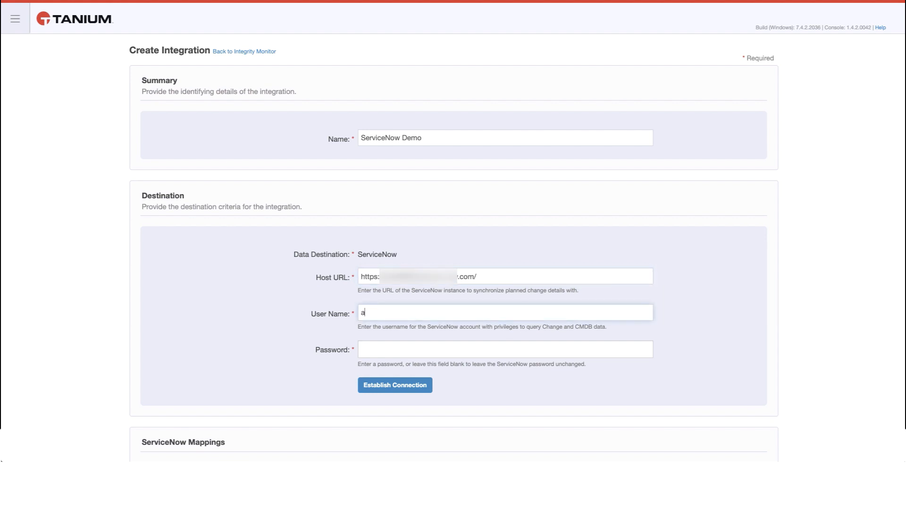
pyautogui.write('dmin')
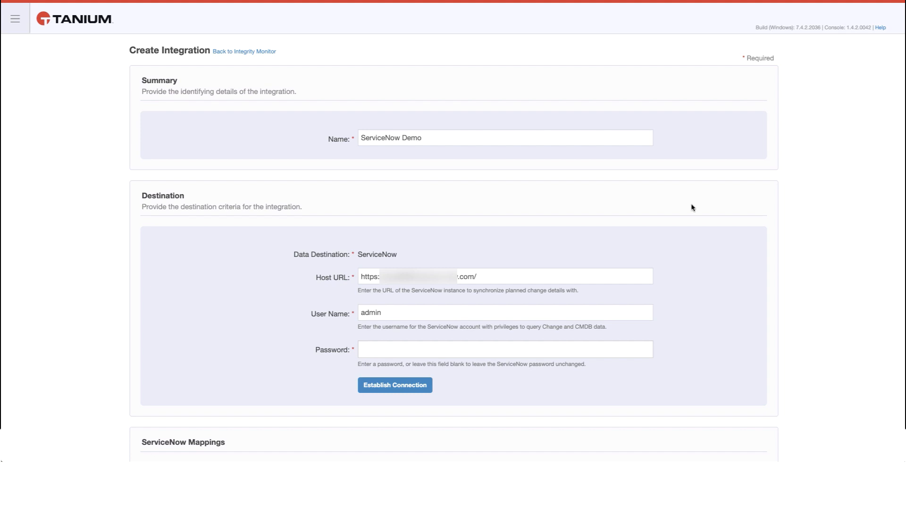
pyautogui.click(504, 349)
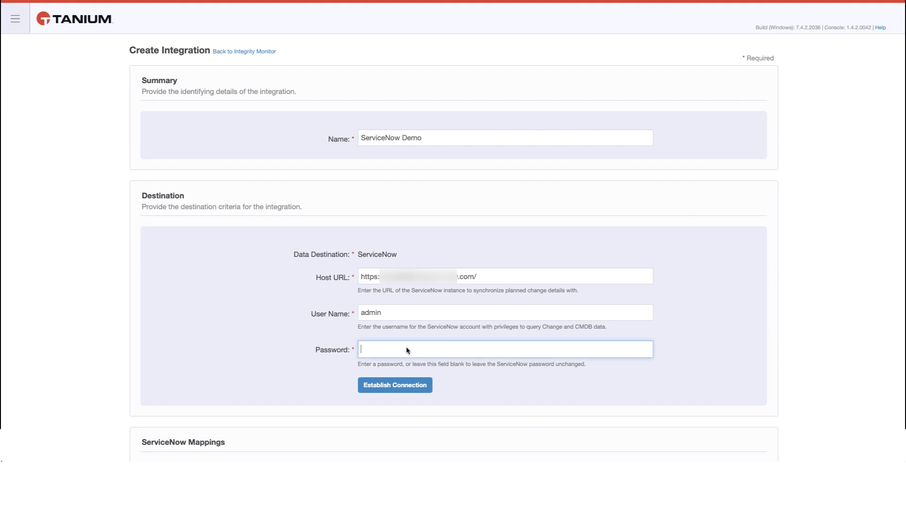
pyautogui.click(394, 385)
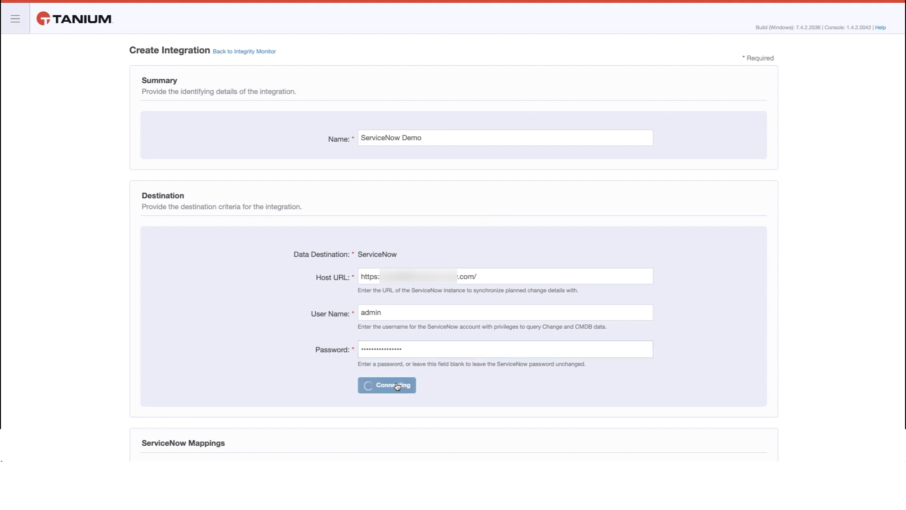
# Step: Confirm the connection is established and review the default change request and change task status mappings
pyautogui.click(387, 385)
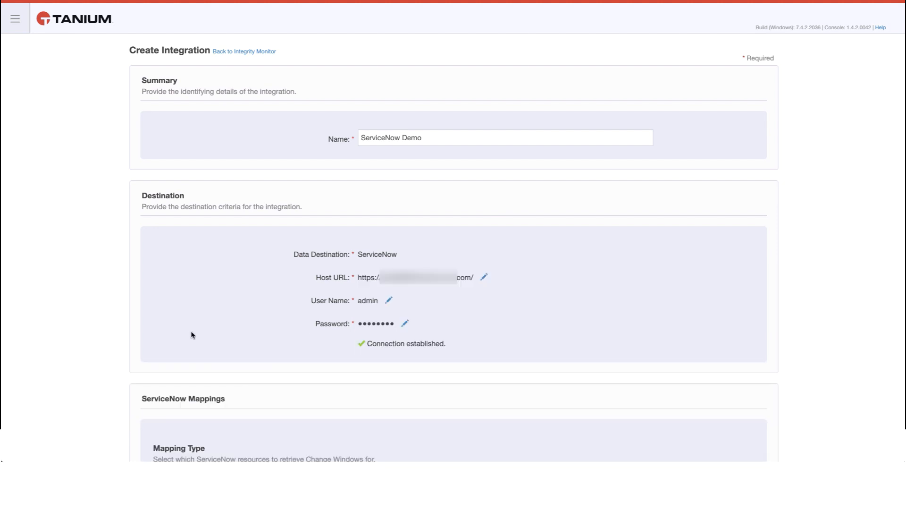
pyautogui.moveTo(709, 241)
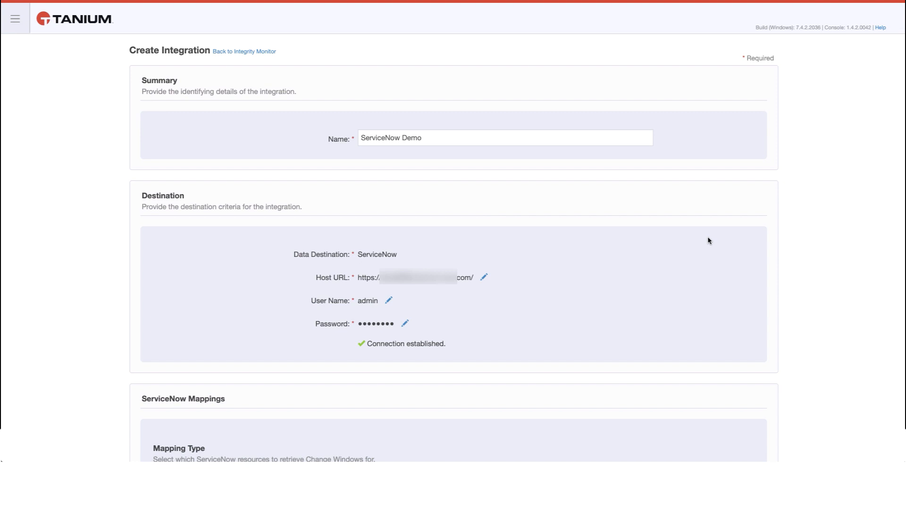
pyautogui.scroll(-3)
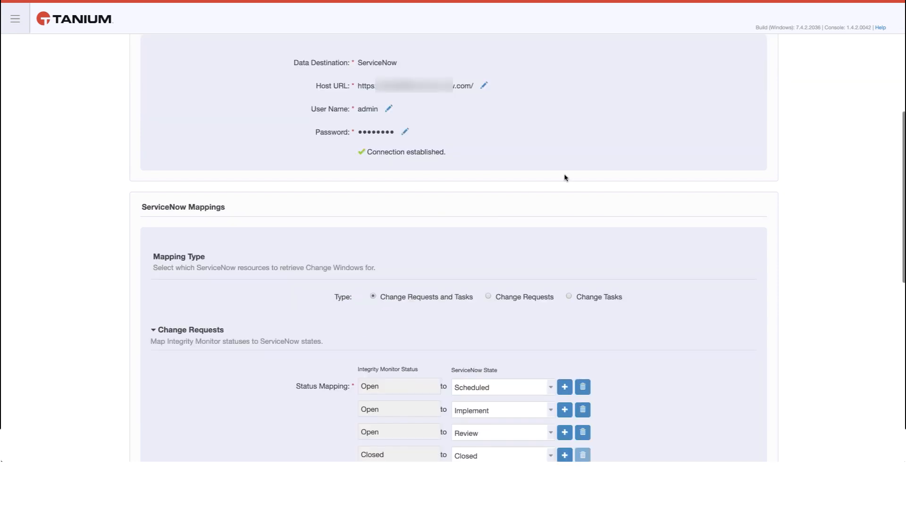
pyautogui.scroll(-3)
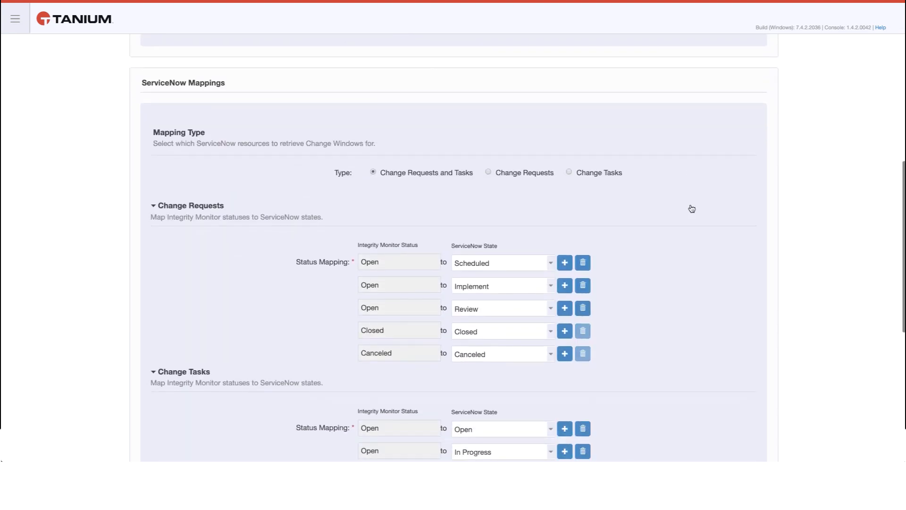
pyautogui.scroll(-3)
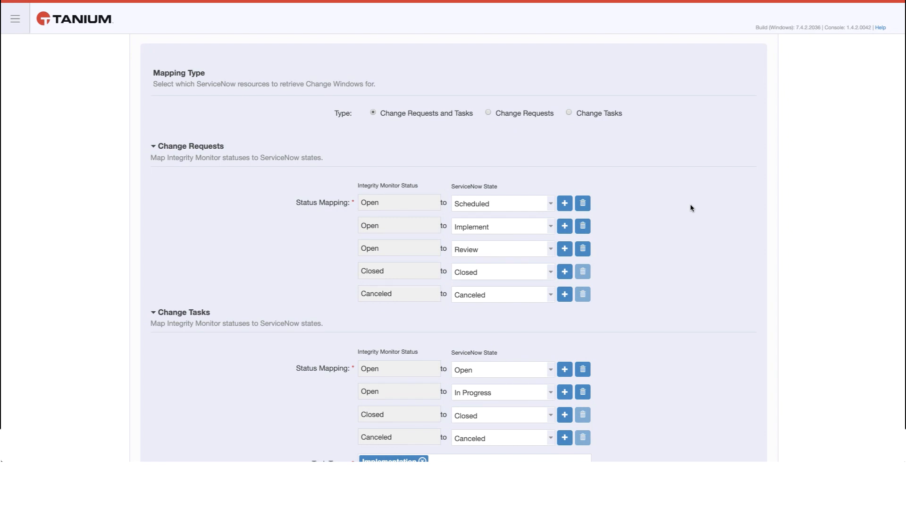
pyautogui.moveTo(377, 122)
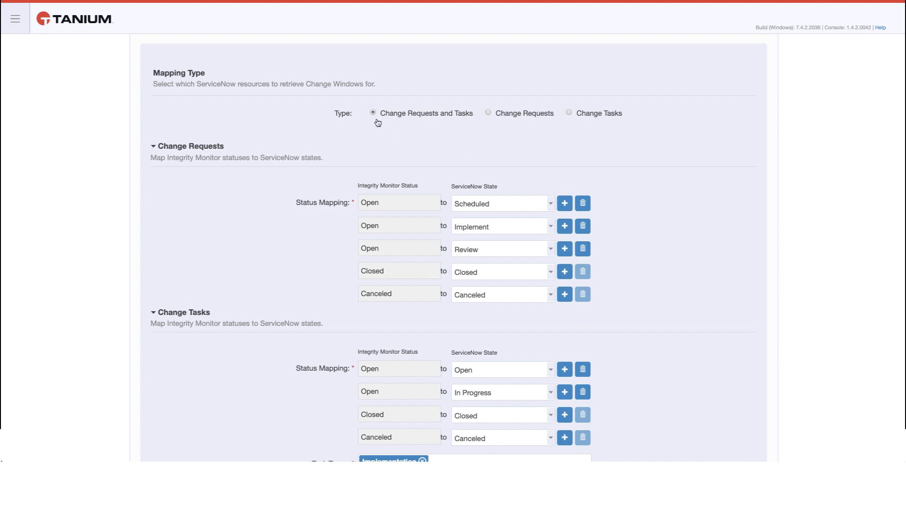
pyautogui.moveTo(426, 125)
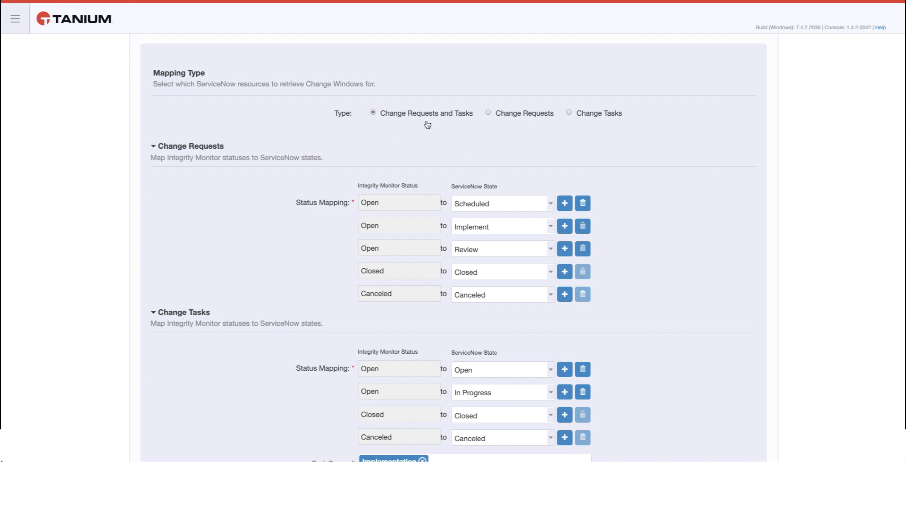
pyautogui.moveTo(463, 129)
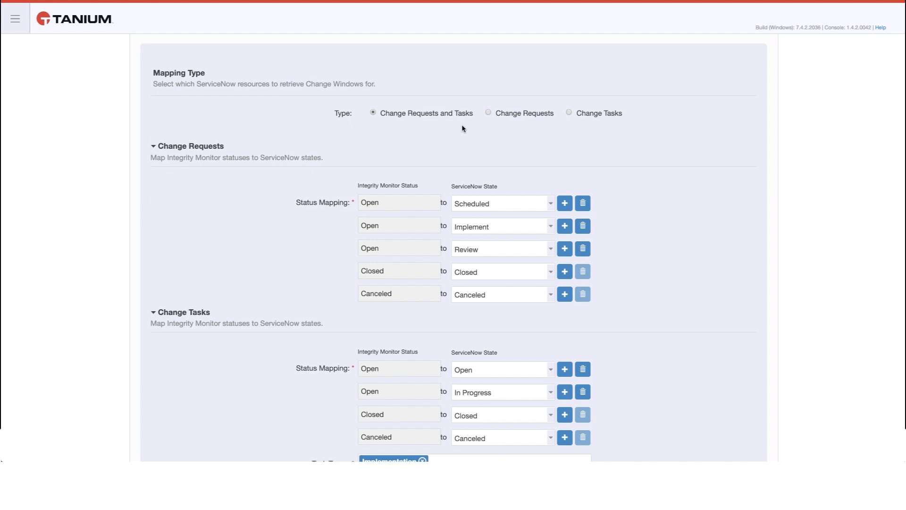
pyautogui.moveTo(606, 124)
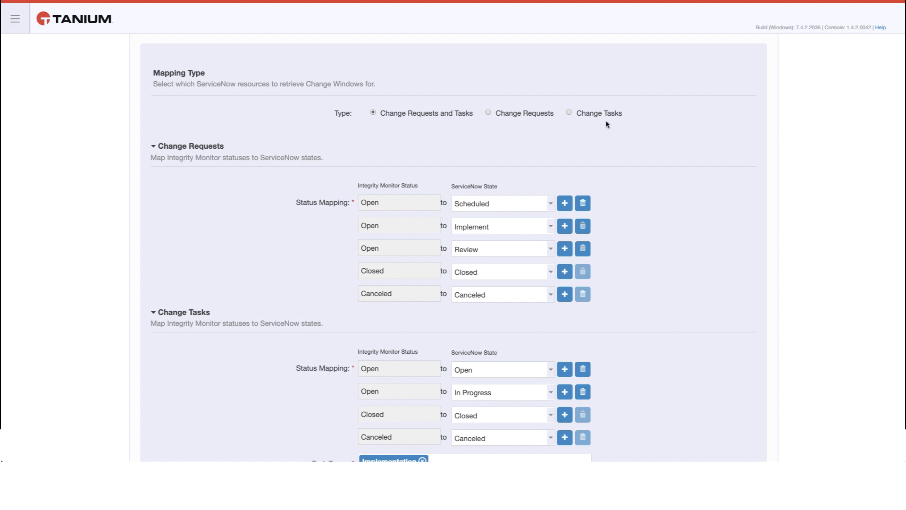
# Step: Add a second endpoint mapping, Computer Serial Number to Serial number, and reach the Schedule section
pyautogui.scroll(-3)
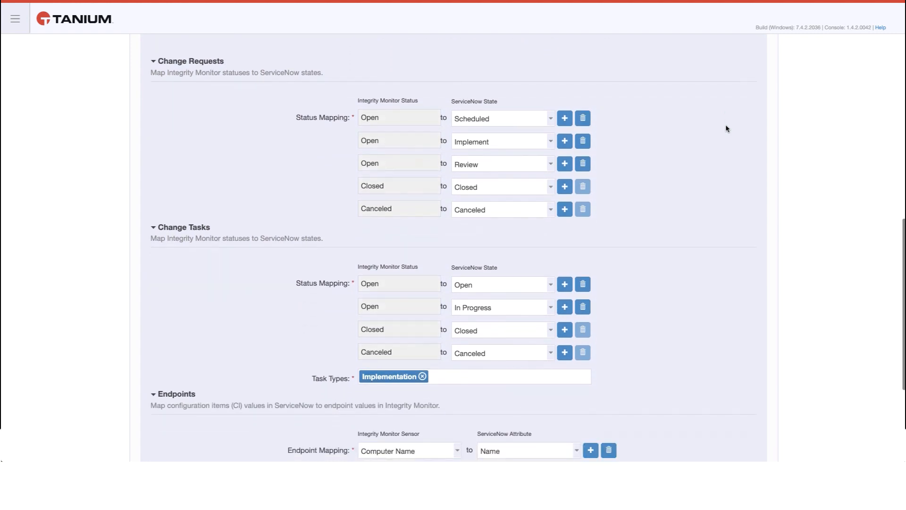
pyautogui.click(501, 118)
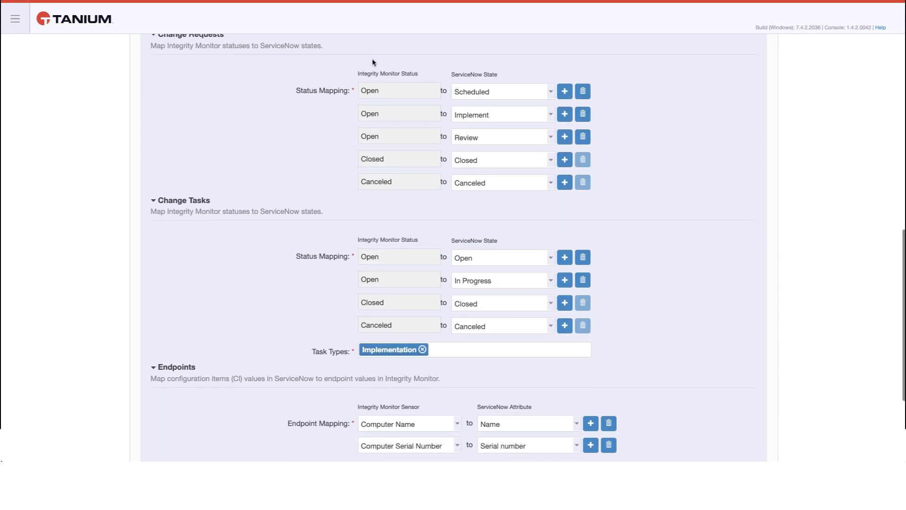
pyautogui.moveTo(681, 102)
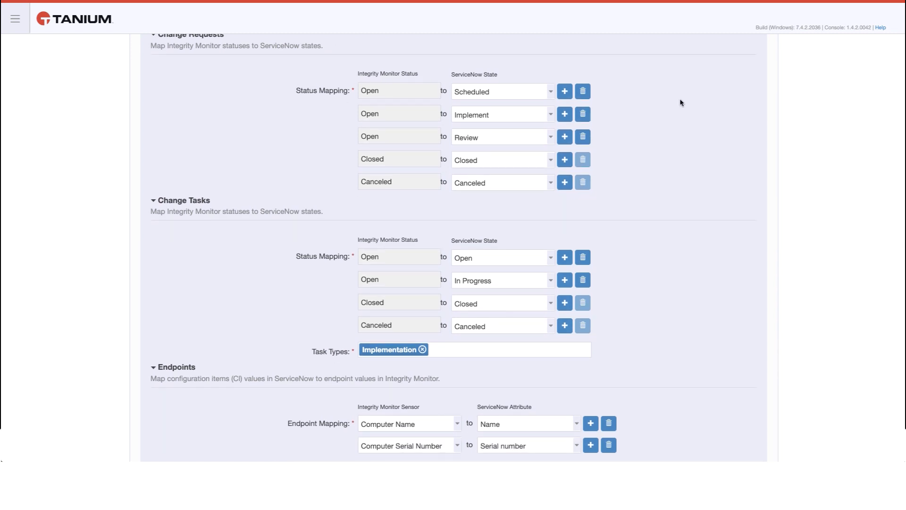
pyautogui.scroll(-3)
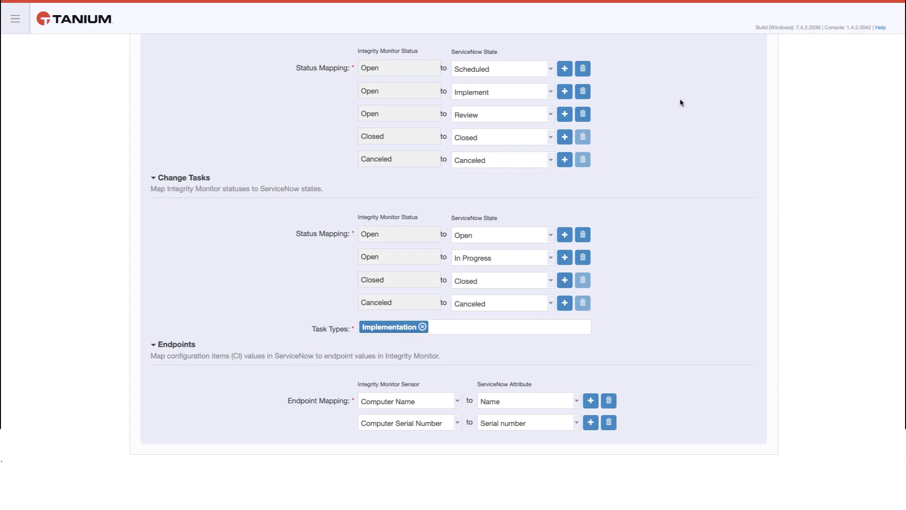
pyautogui.scroll(-3)
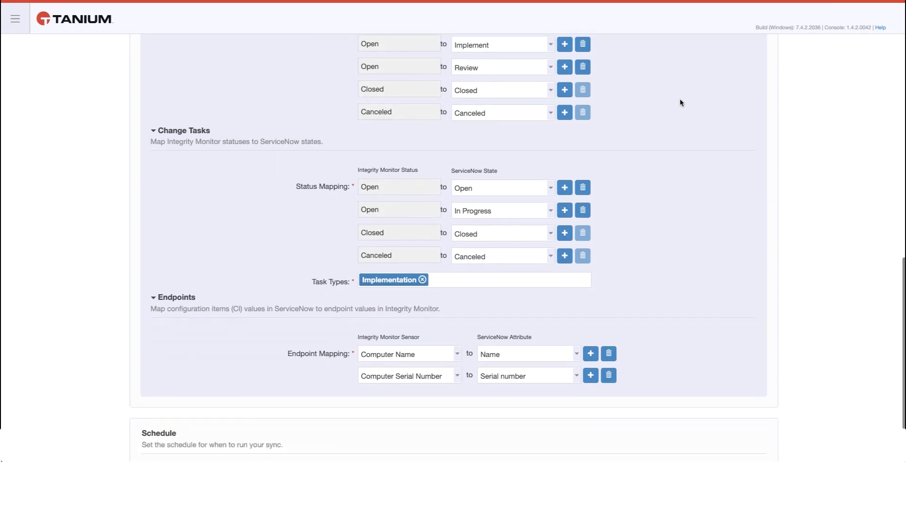
pyautogui.scroll(-3)
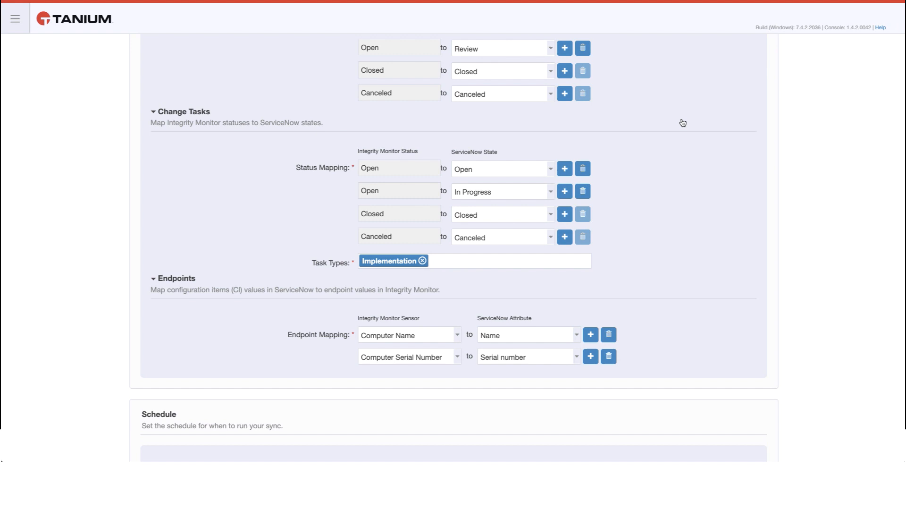
pyautogui.scroll(-3)
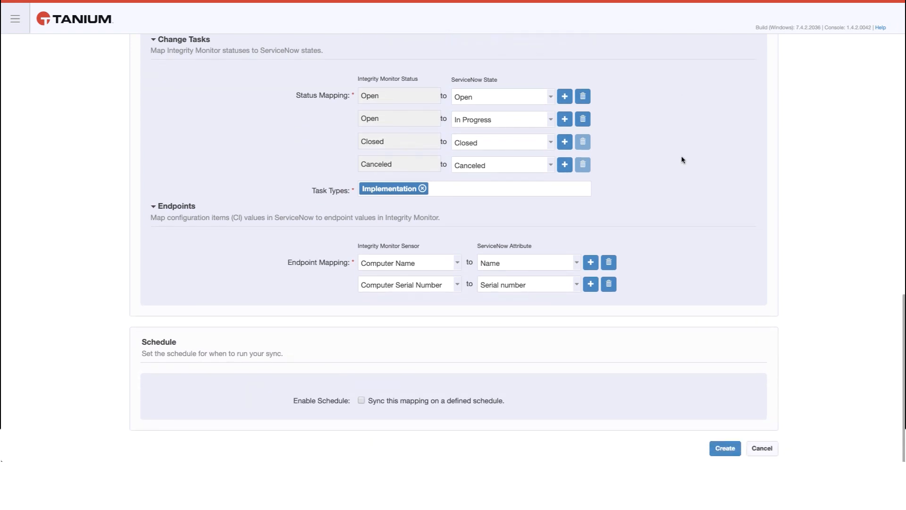
pyautogui.moveTo(365, 316)
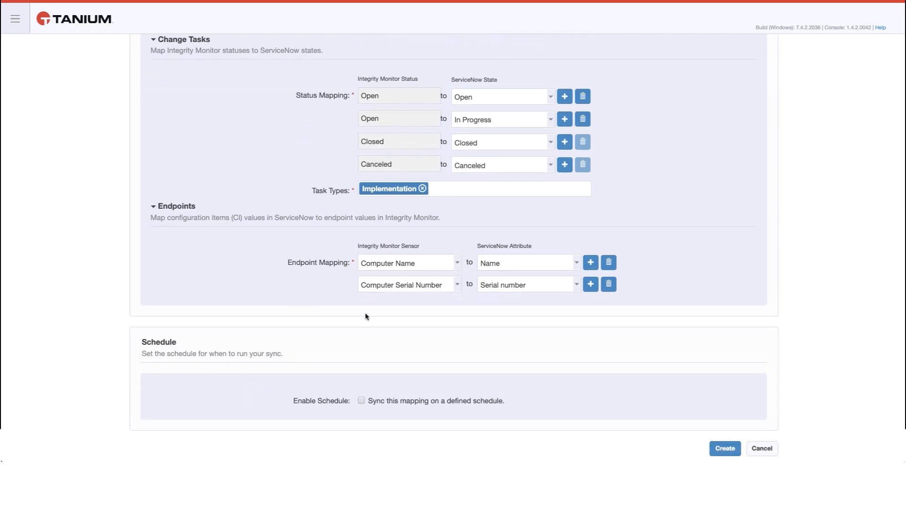
pyautogui.moveTo(685, 290)
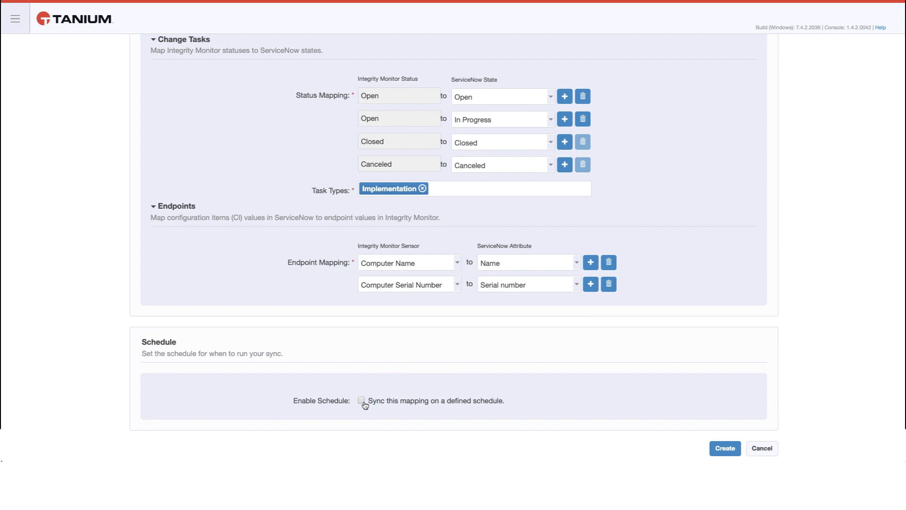
# Step: Enable the sync schedule and discard an extra empty endpoint row, keeping two mappings
pyautogui.click(361, 400)
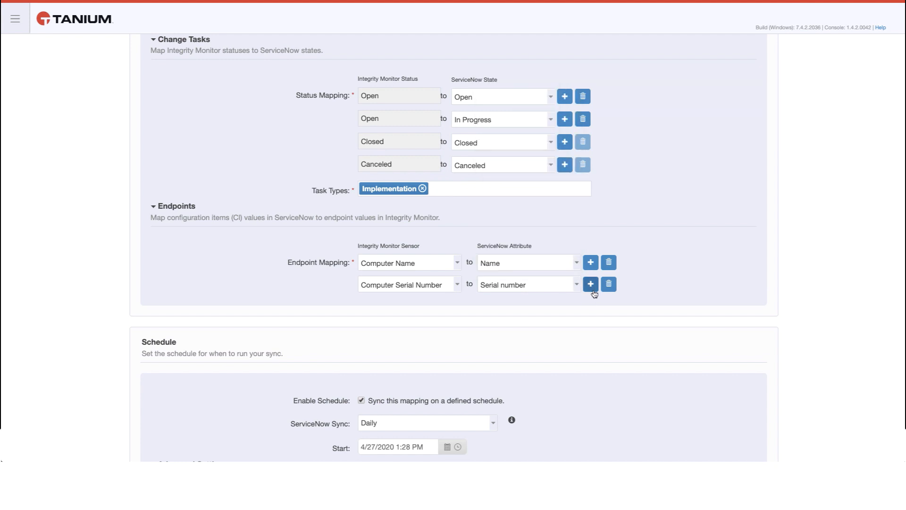
pyautogui.click(590, 284)
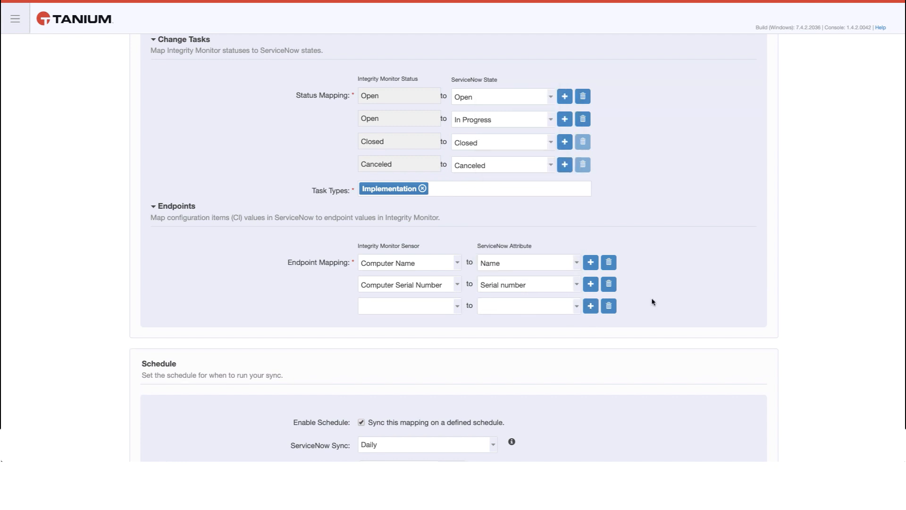
pyautogui.moveTo(608, 305)
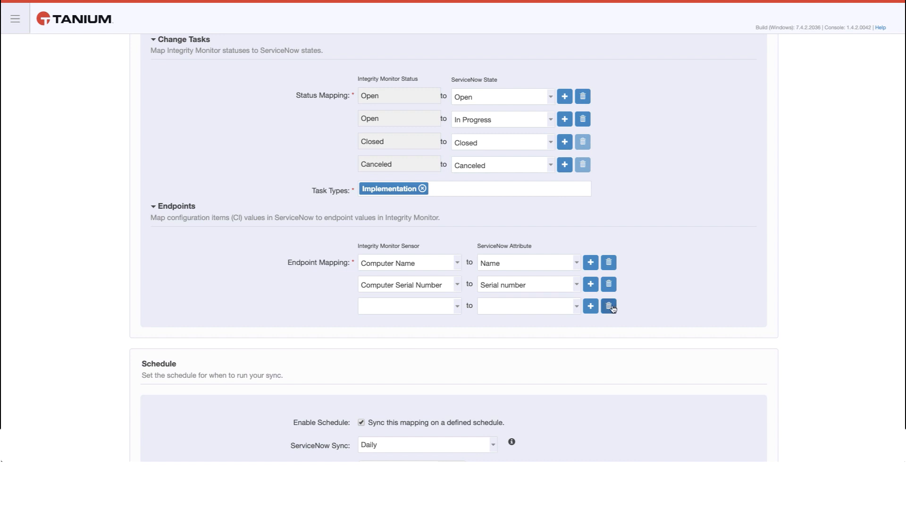
pyautogui.click(609, 305)
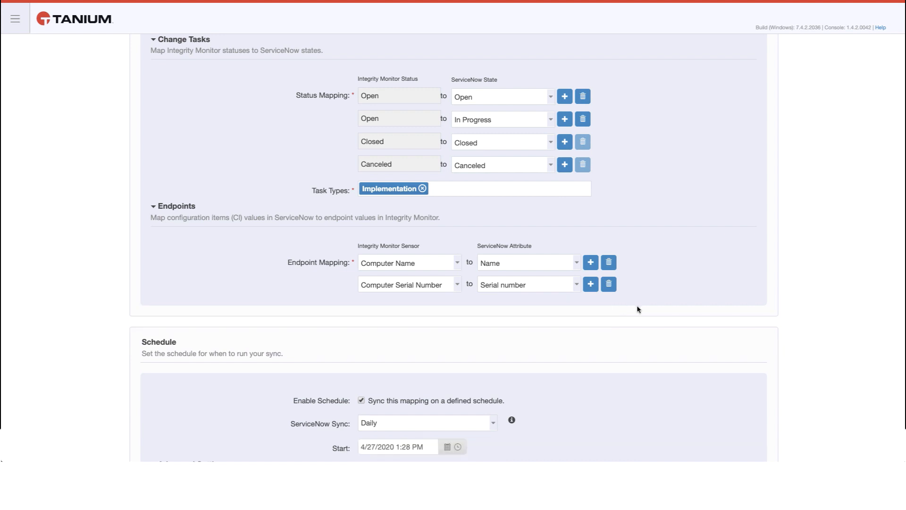
pyautogui.scroll(-3)
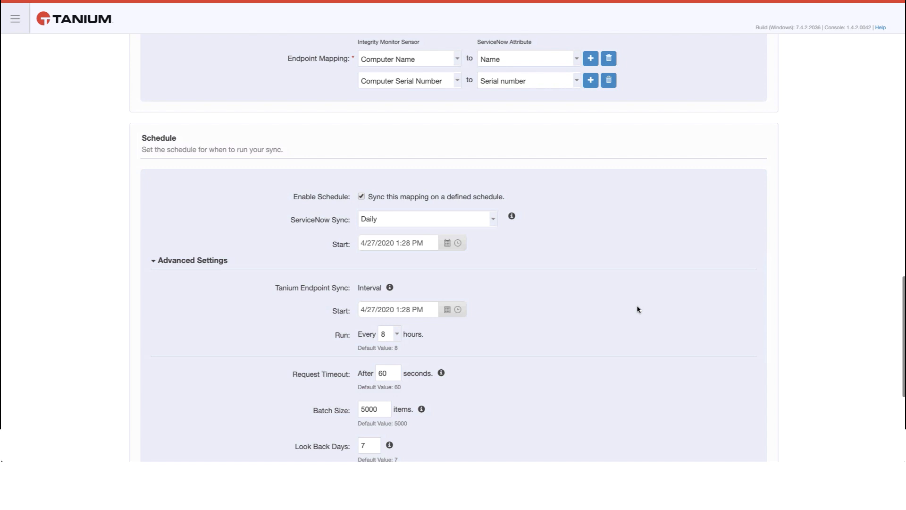
# Step: Set ServiceNow Sync to Interval, running every 8 hours
pyautogui.scroll(-3)
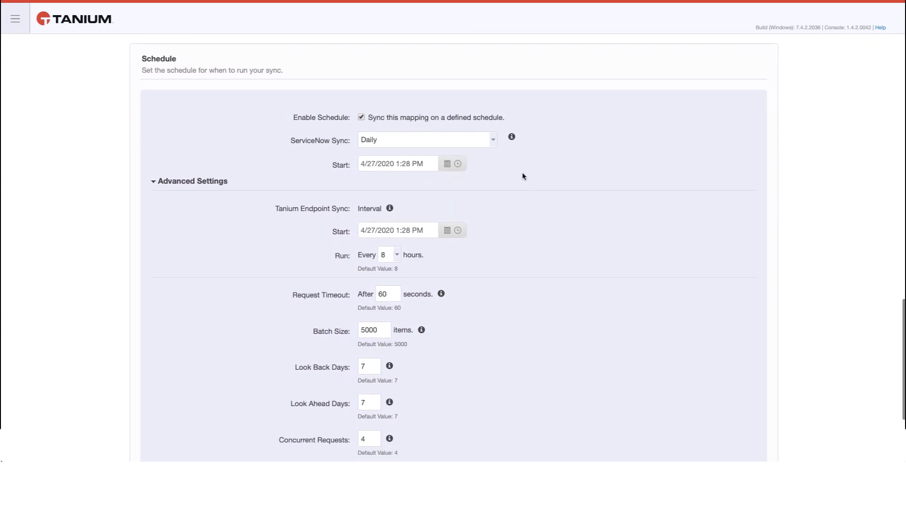
pyautogui.click(426, 140)
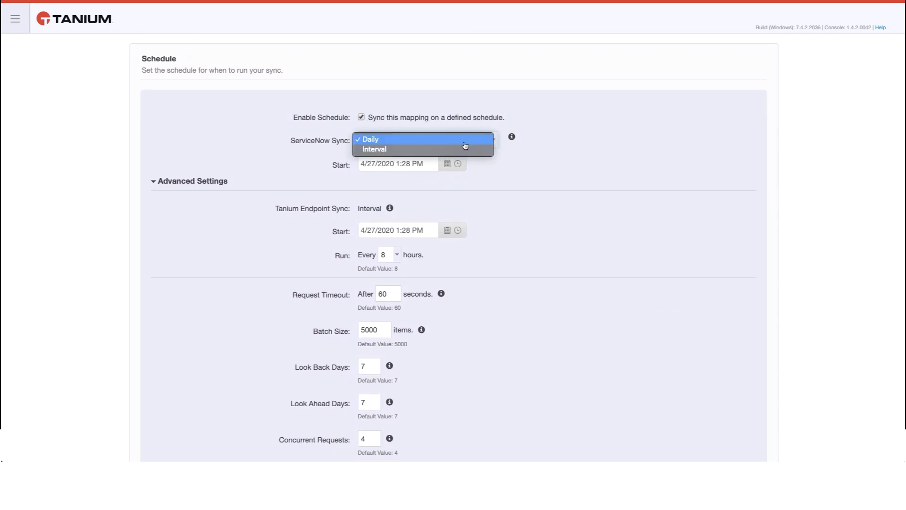
pyautogui.click(375, 149)
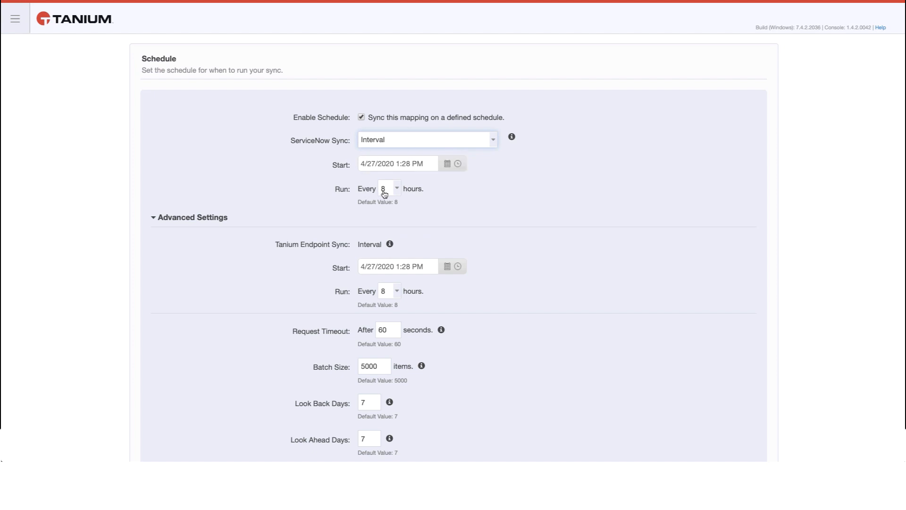
pyautogui.click(387, 189)
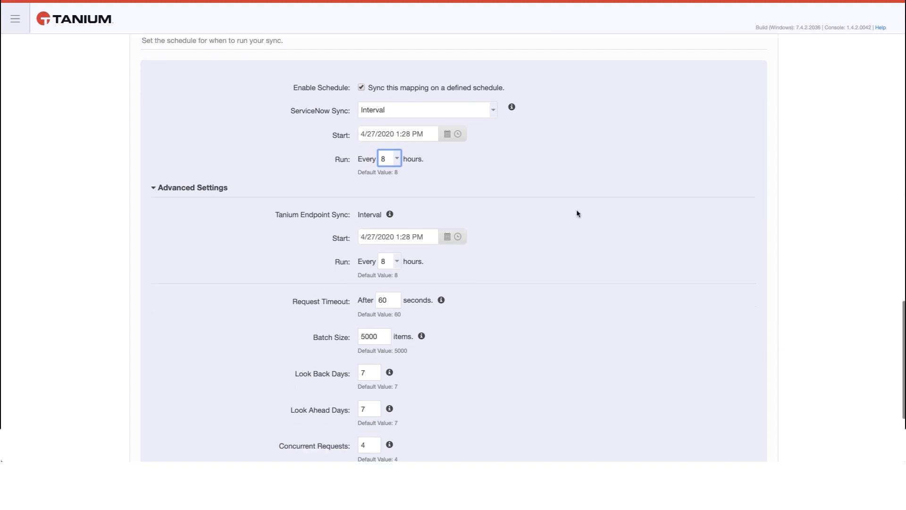
pyautogui.scroll(-3)
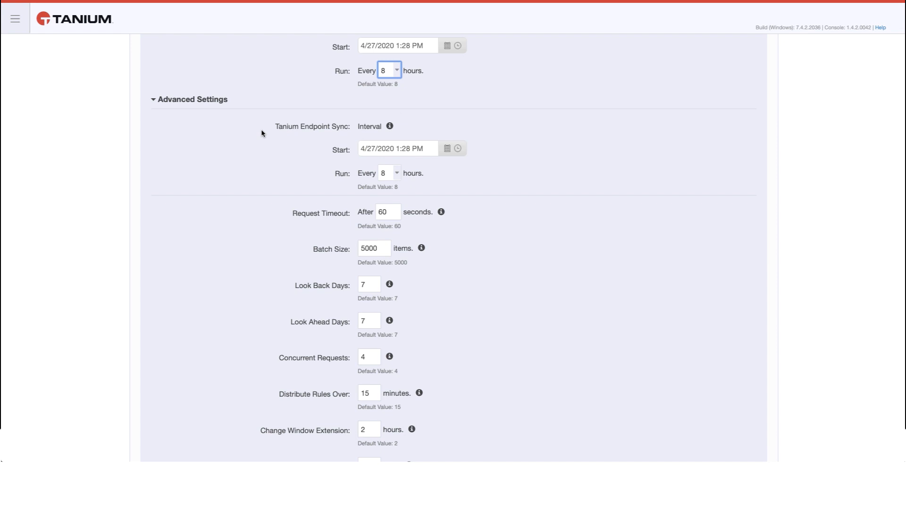
pyautogui.moveTo(491, 186)
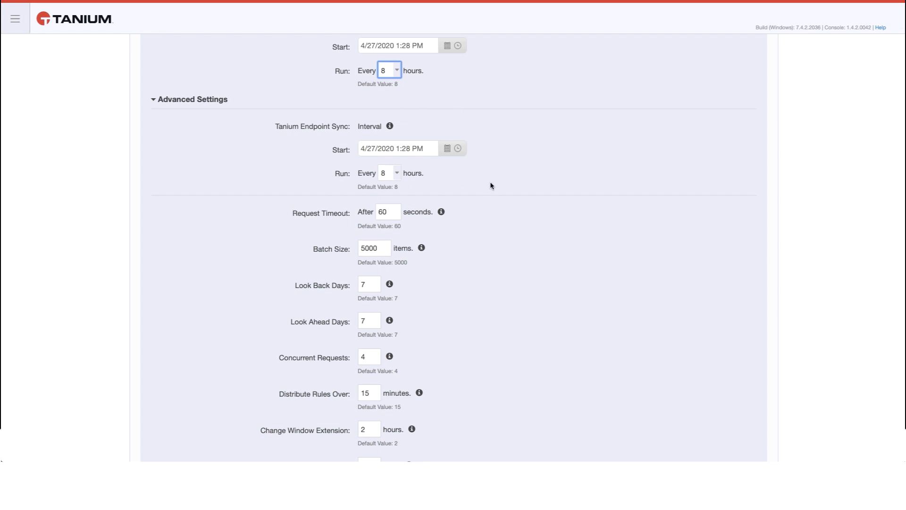
pyautogui.moveTo(492, 186)
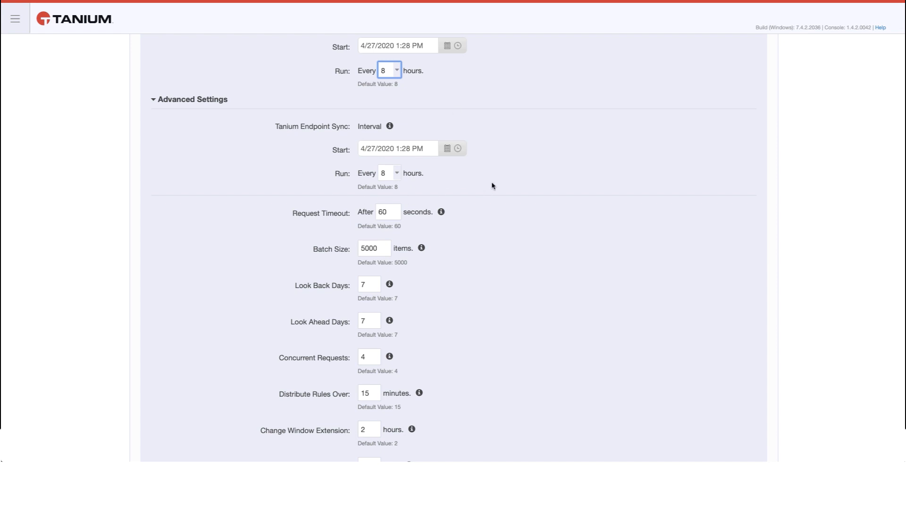
# Step: Review the advanced settings at defaults, including 30-day pruning lifetime, down to the form's end
pyautogui.scroll(-3)
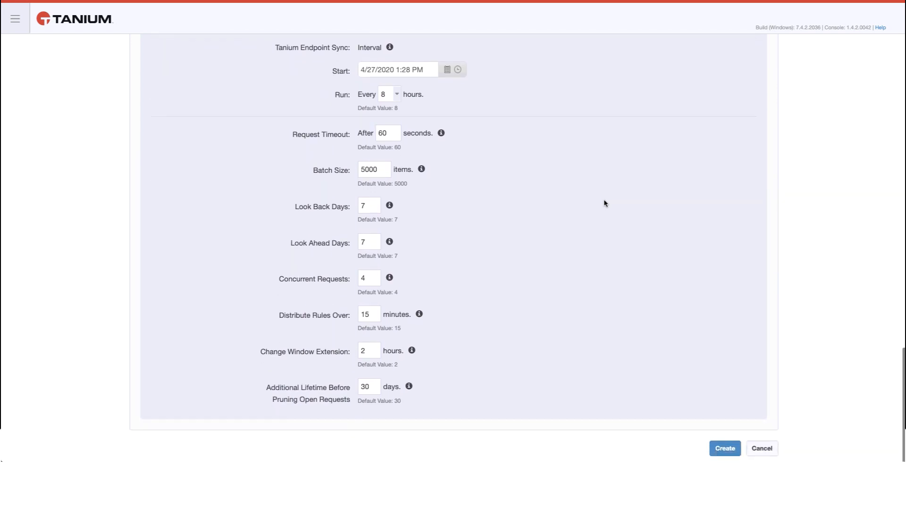
pyautogui.moveTo(470, 189)
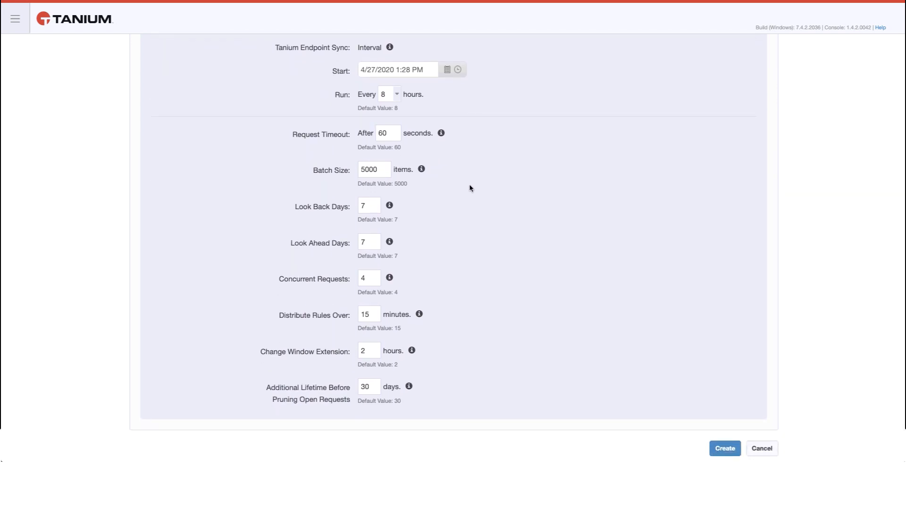
pyautogui.moveTo(465, 223)
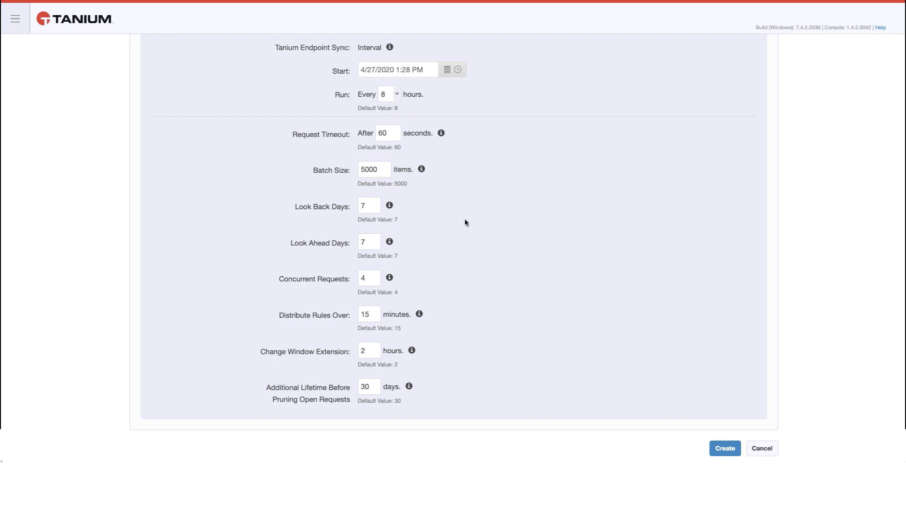
pyautogui.moveTo(474, 411)
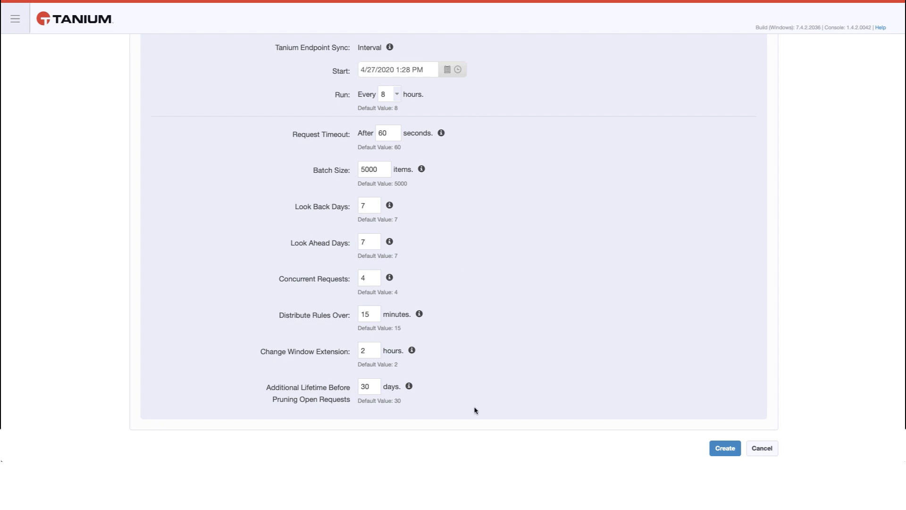
pyautogui.moveTo(643, 449)
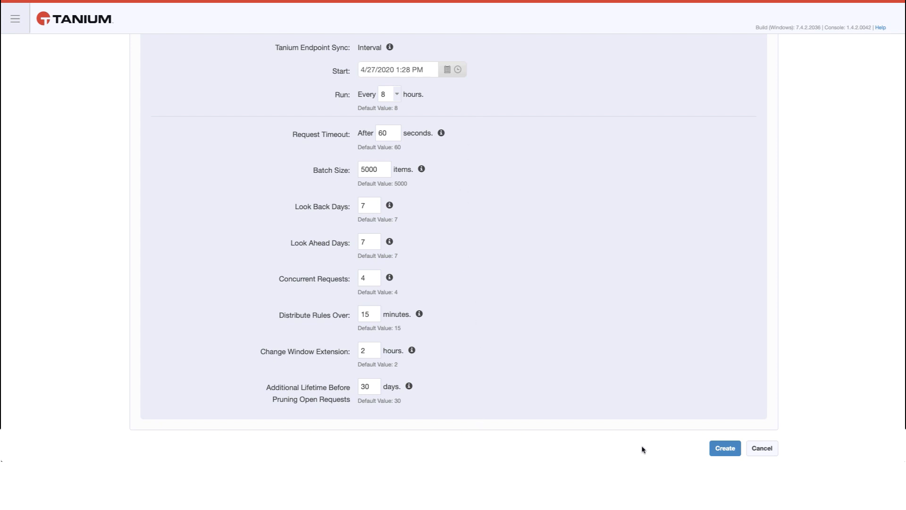
# Step: Create the ServiceNow integration, confirmed by the success message on the overview page
pyautogui.click(724, 447)
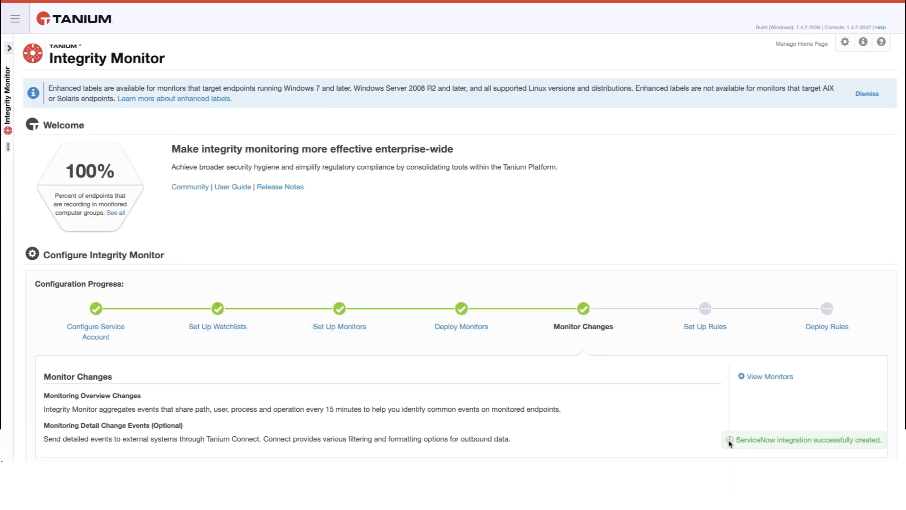
pyautogui.moveTo(858, 452)
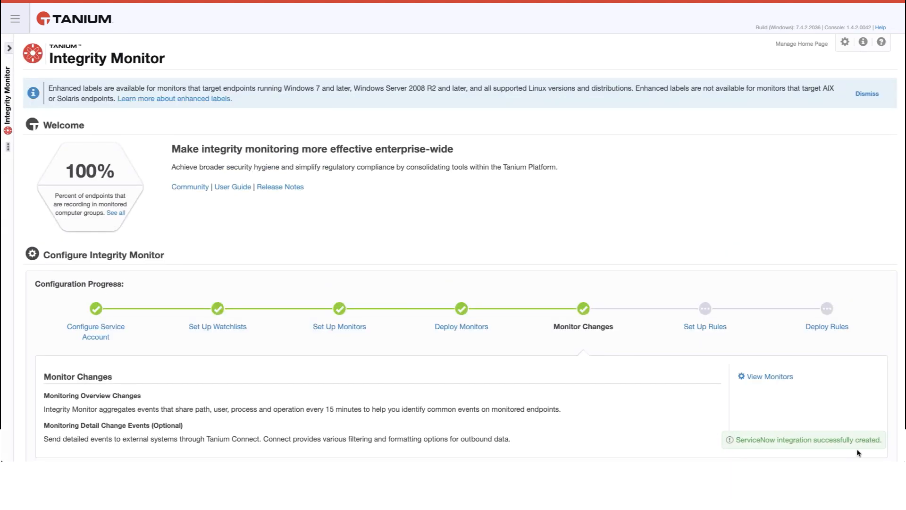